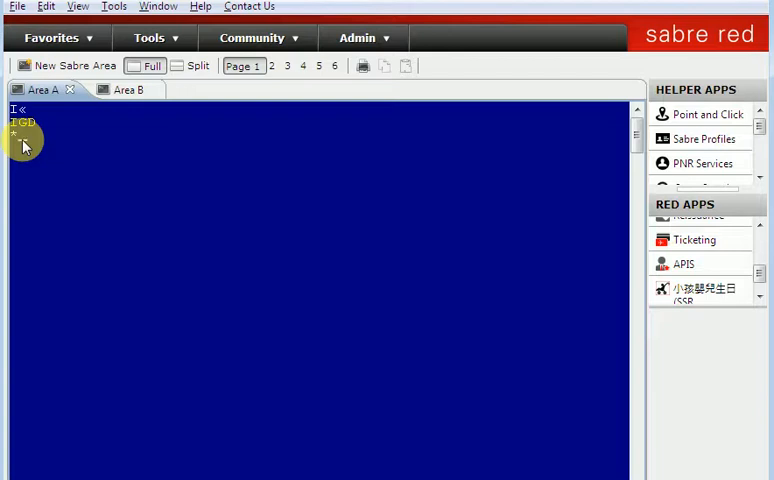
Display PNR QMFTHX by entering *QMFTHX in the Sabre emulator
type("QM")
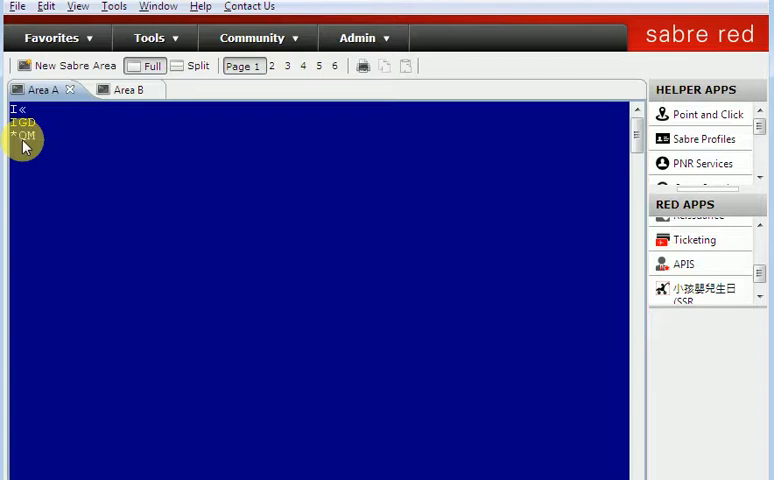
type("B")
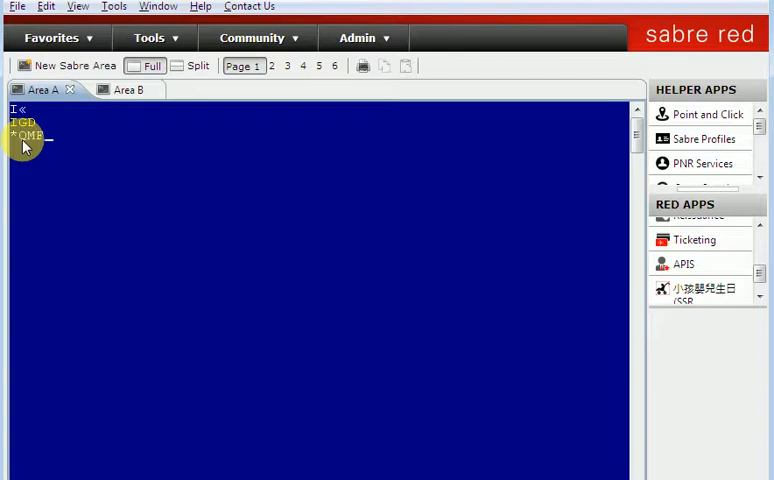
type("THX")
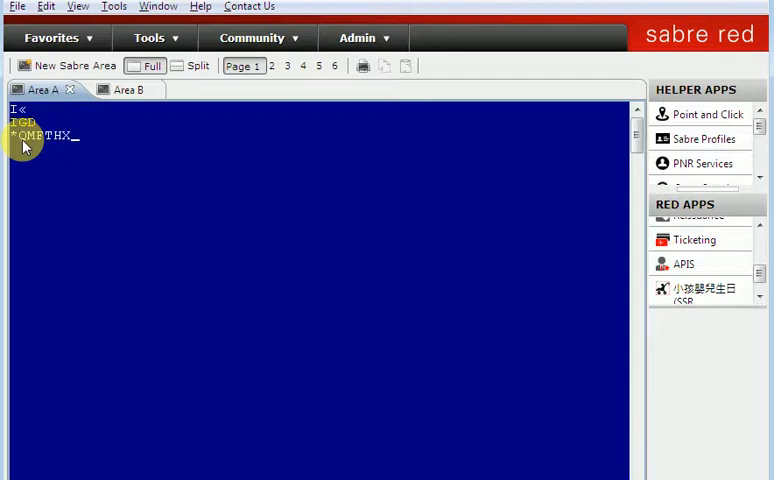
key("enter")
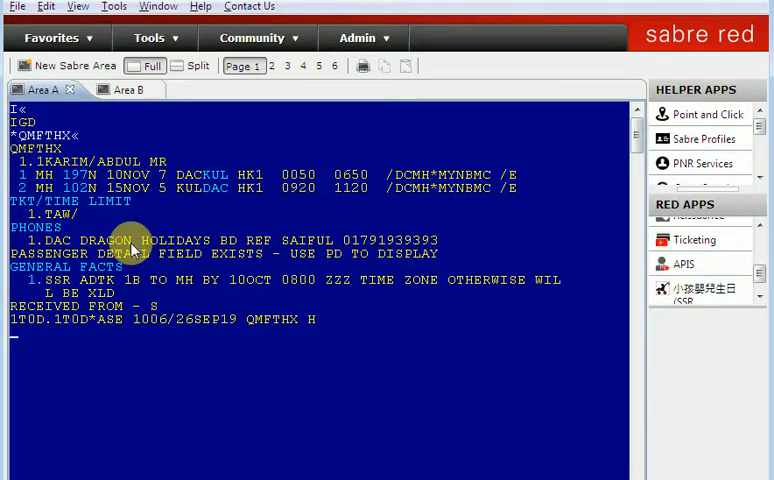
mouse_move(150, 347)
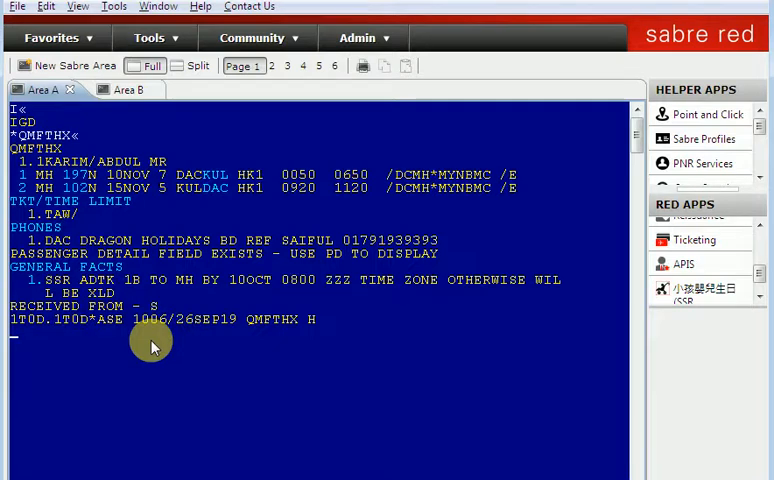
mouse_move(342, 307)
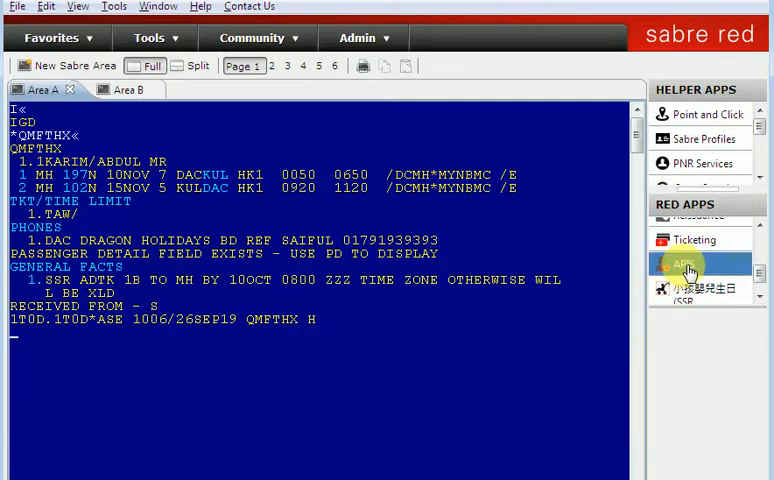
Launch the APIS Red App and scroll down to its form checklist
left_click(686, 262)
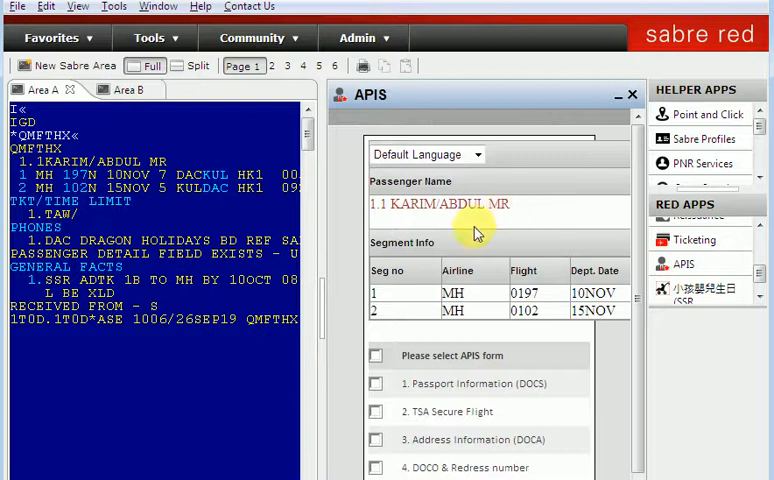
mouse_move(382, 297)
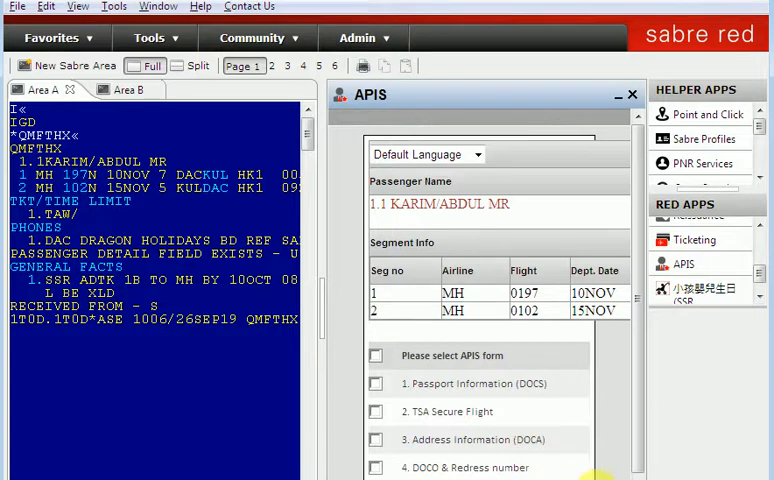
scroll("down", 3)
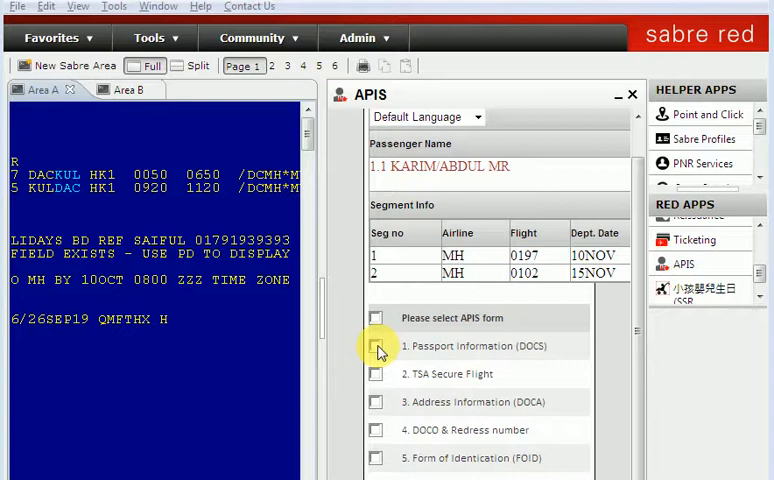
Choose the Passport Information (DOCS) form and select both flight segments
left_click(376, 345)
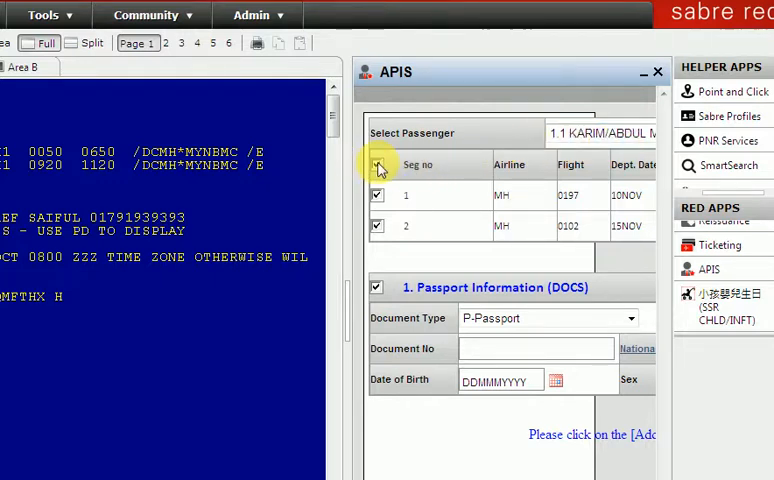
left_click(377, 166)
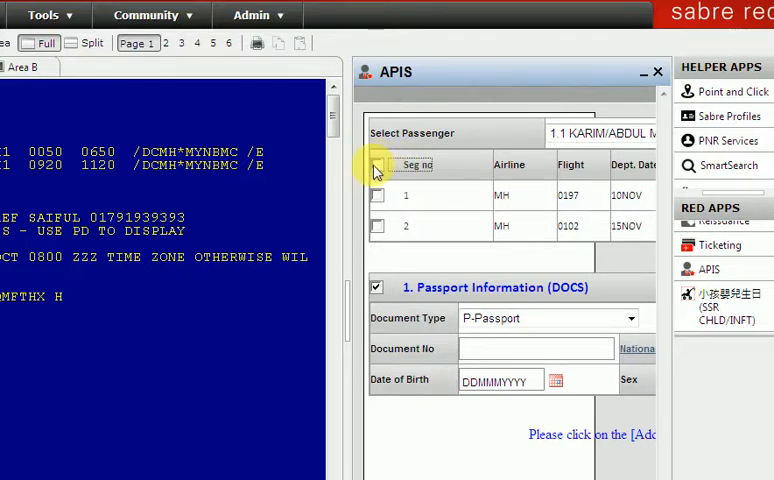
left_click(377, 165)
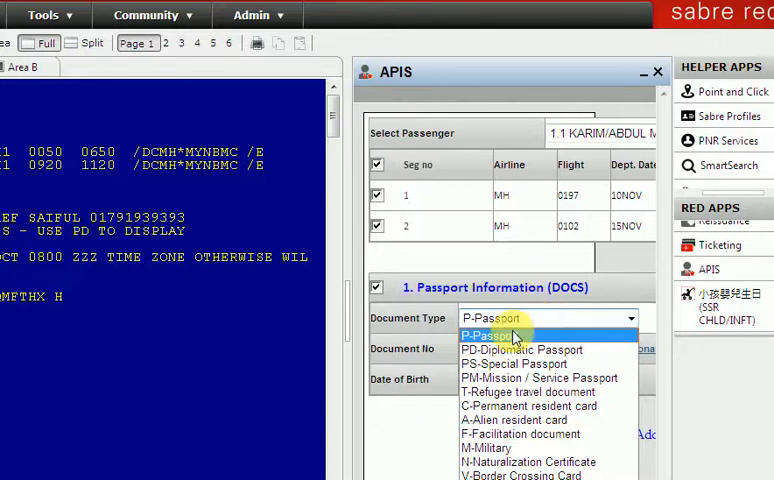
left_click(490, 318)
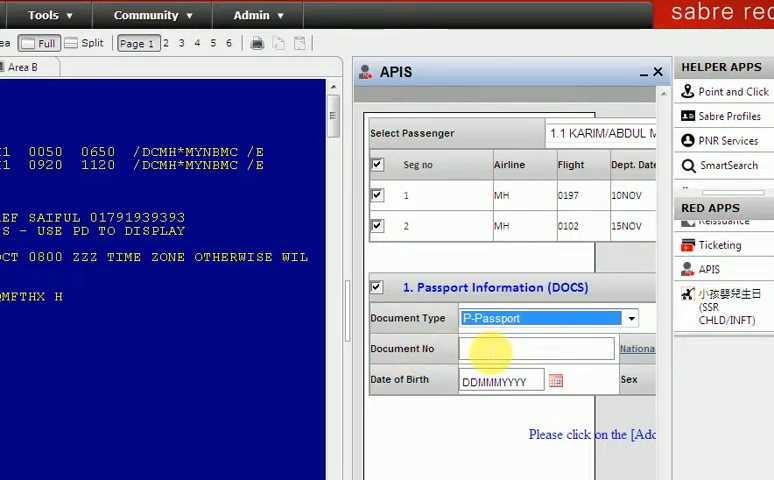
left_click(535, 348)
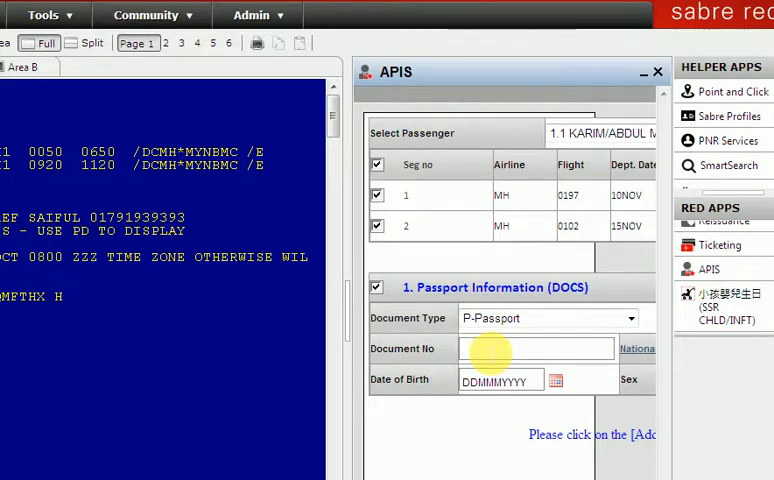
type("BK090909")
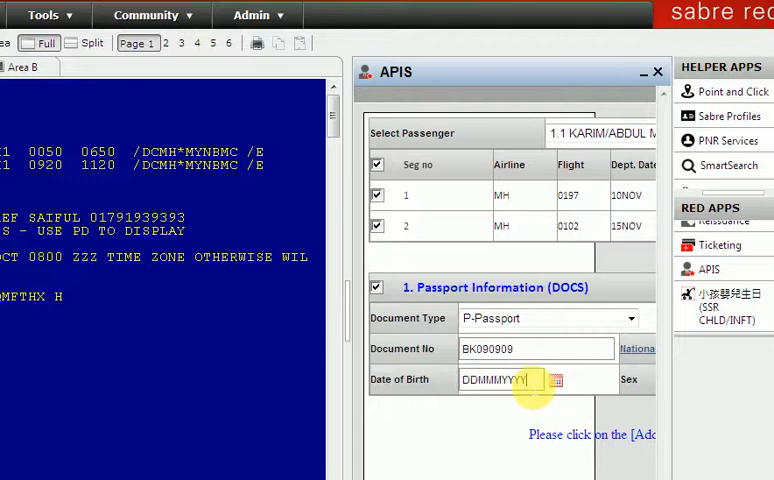
left_click(507, 379)
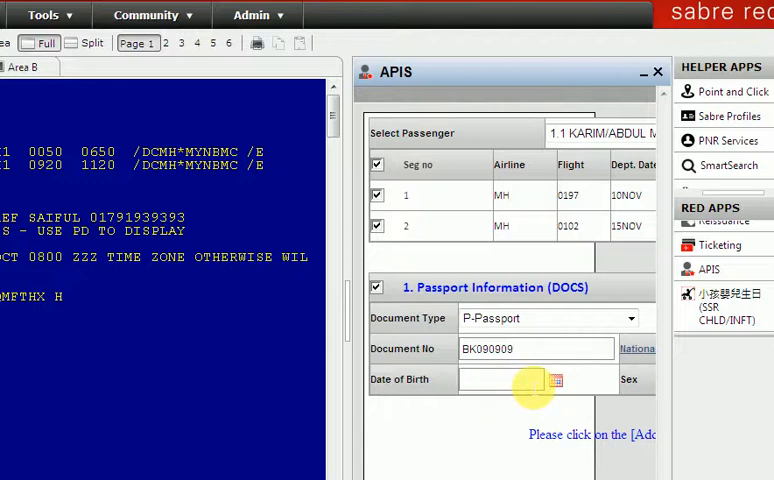
type("23M")
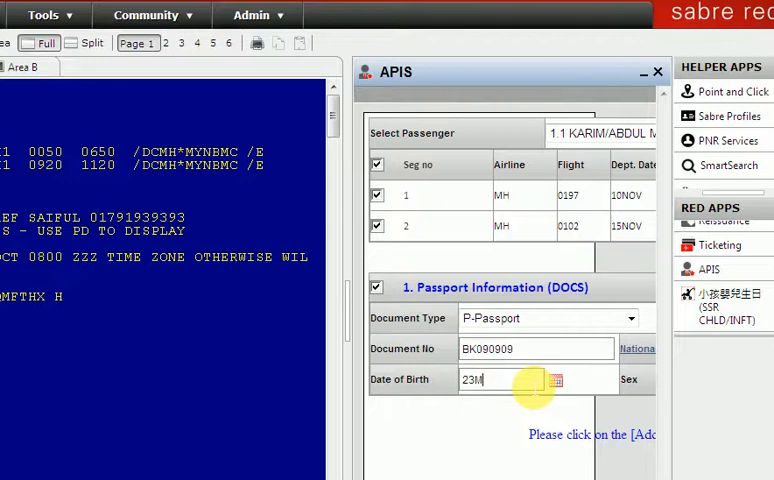
type("AR")
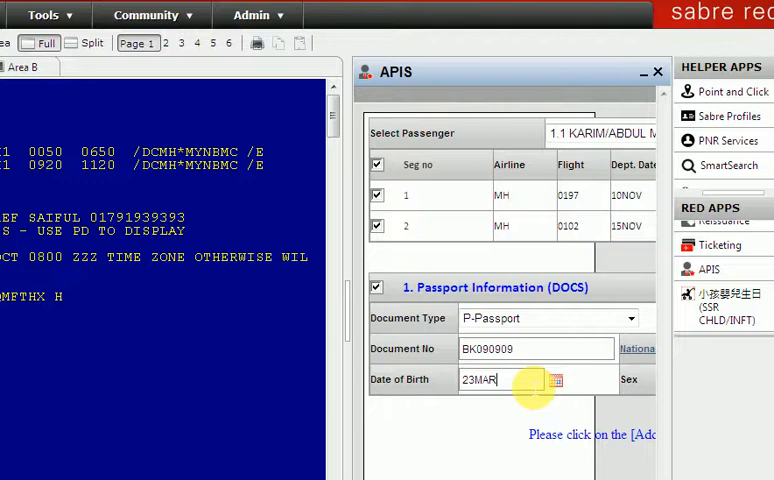
type("199")
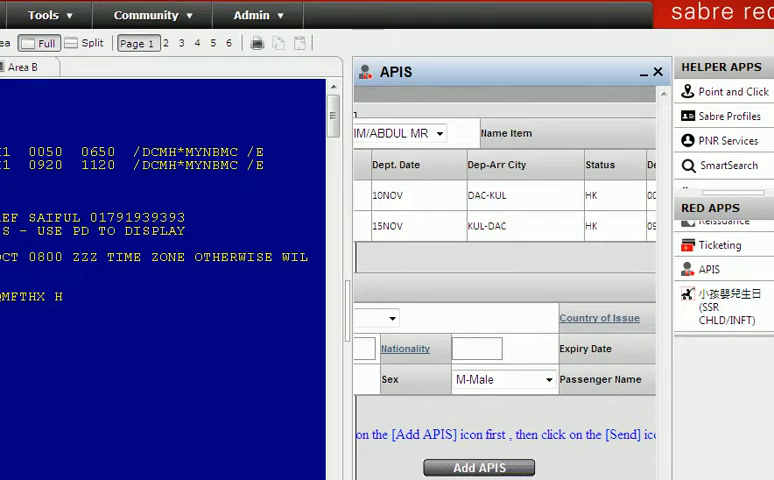
Set nationality and country of issue to BD
left_click(477, 349)
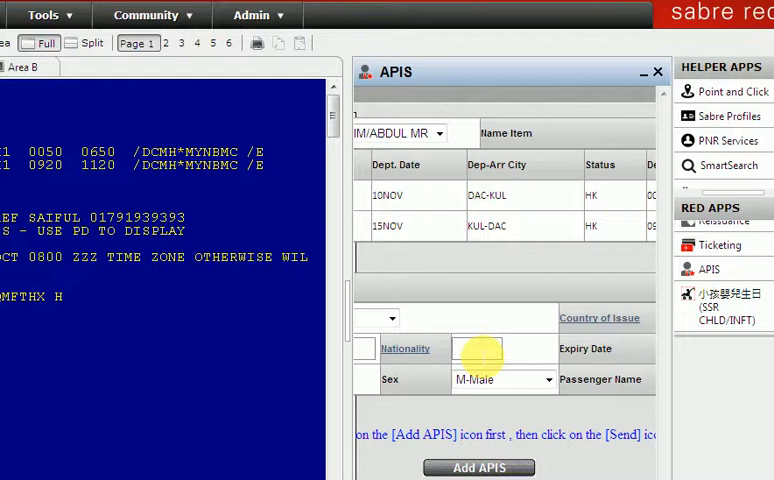
type("B")
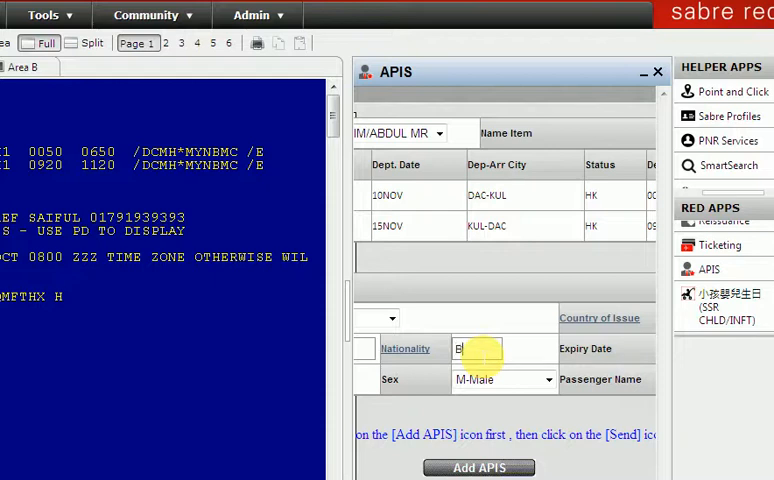
type("D")
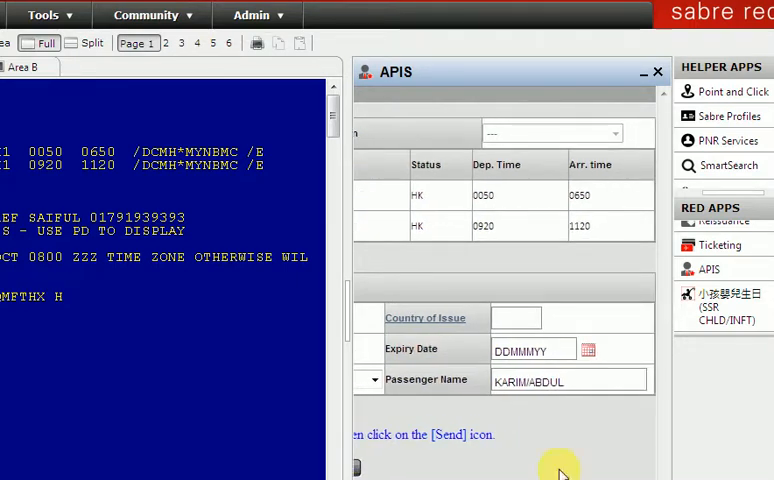
left_click(515, 318)
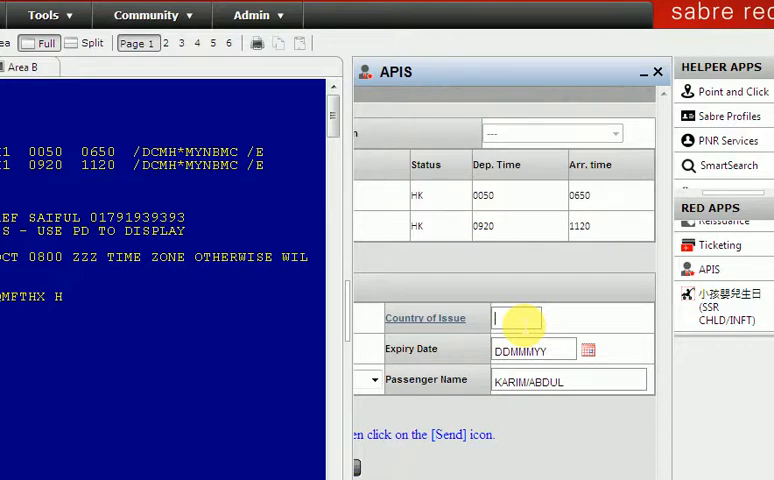
type("BD")
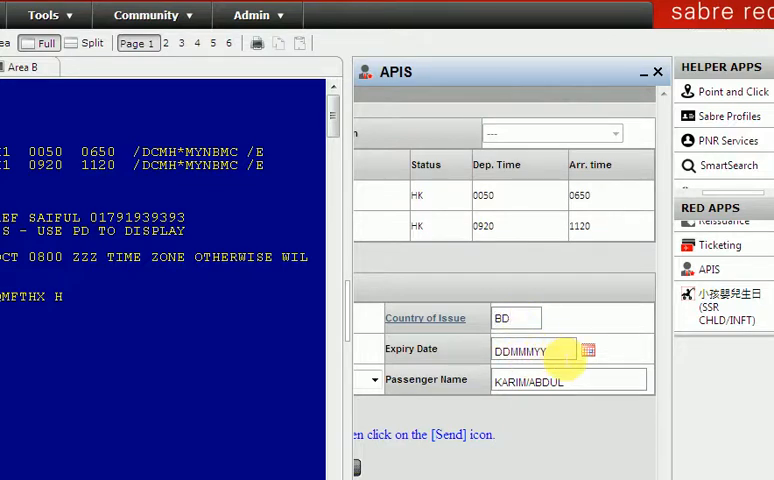
Enter the passport expiry date, beginning 23JA20
left_click(535, 351)
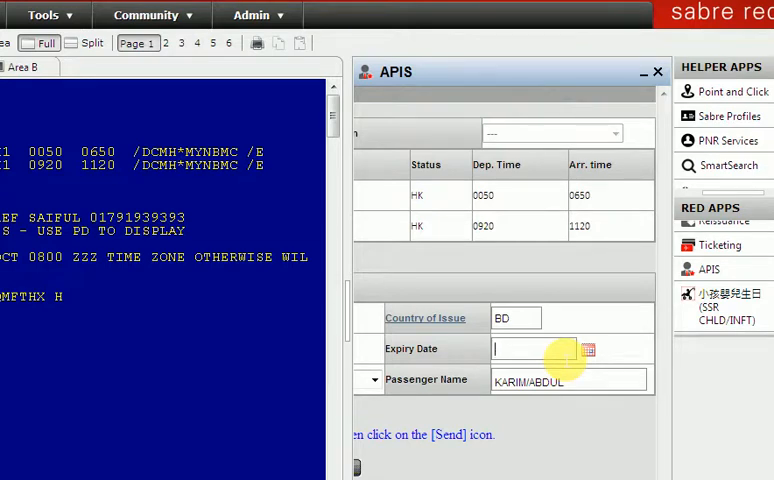
mouse_move(520, 415)
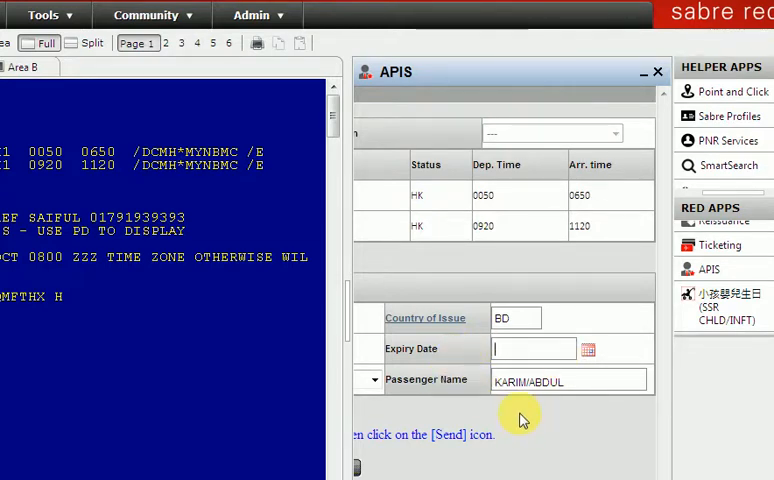
left_click(532, 348)
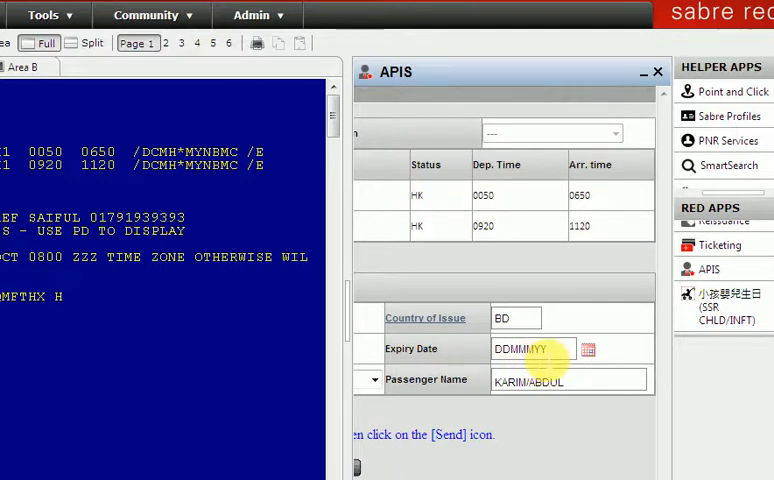
left_click(515, 348)
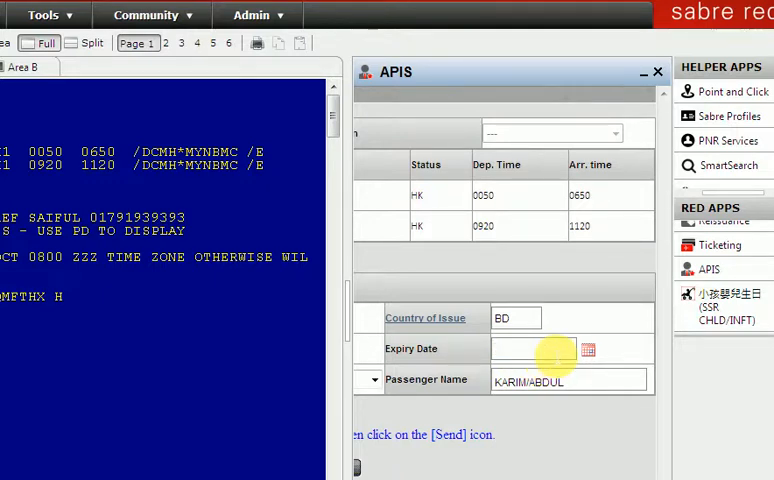
type("23")
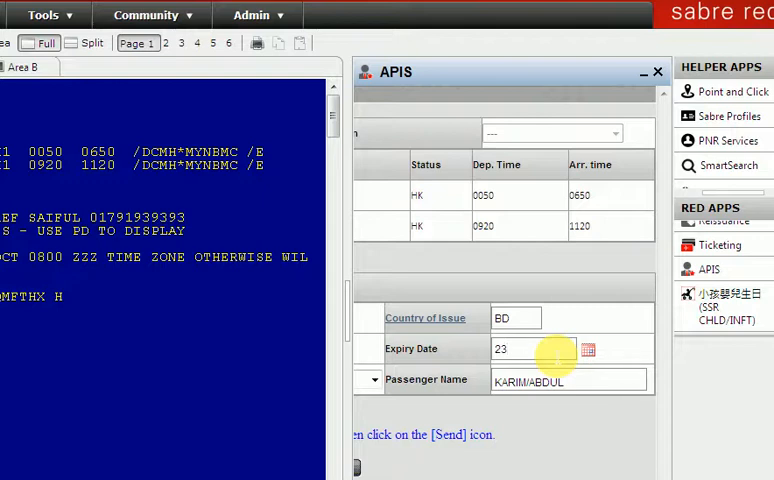
type("JAN")
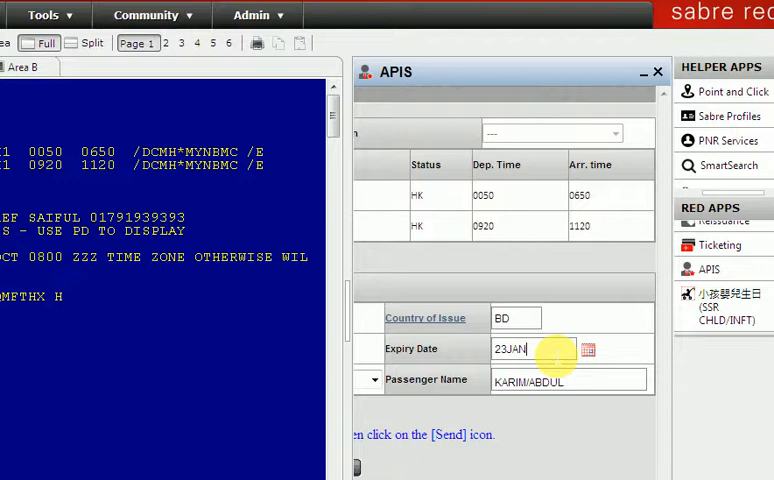
type("2")
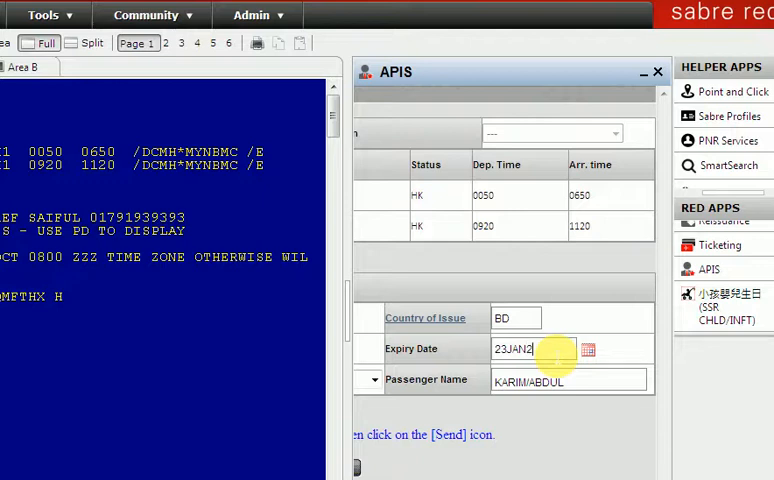
type("0")
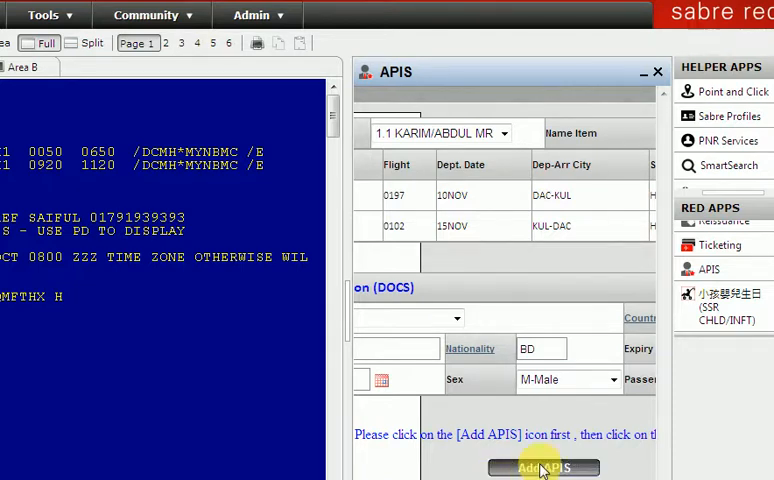
left_click(543, 467)
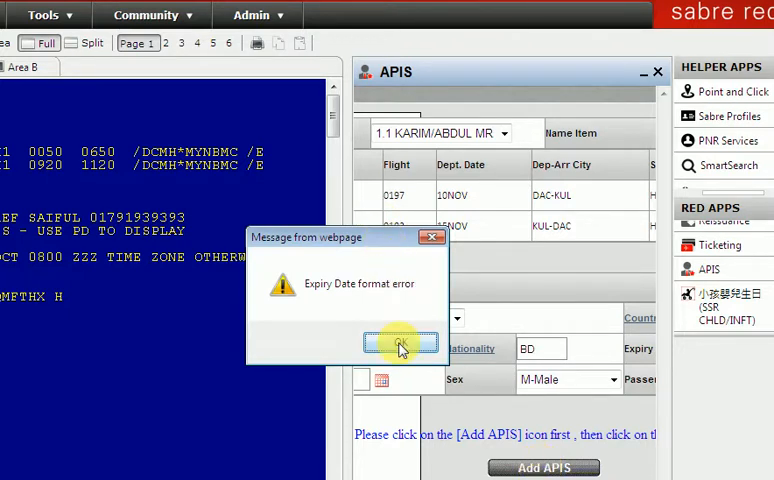
left_click(399, 343)
type("23JAN21")
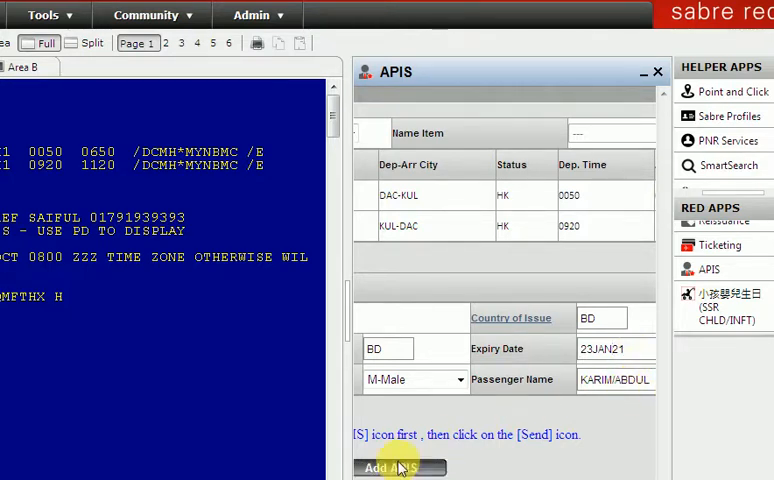
left_click(400, 467)
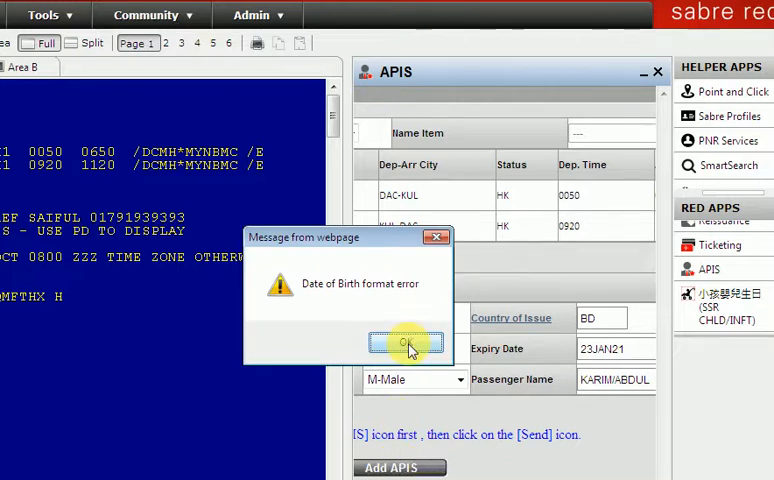
left_click(405, 344)
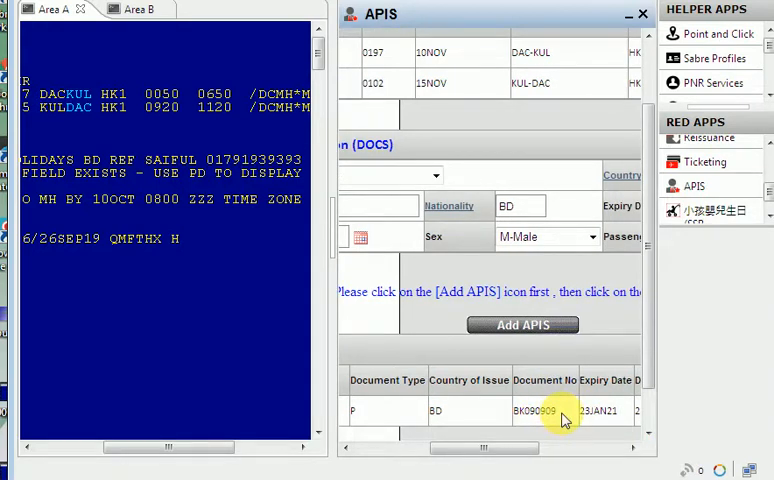
mouse_move(613, 443)
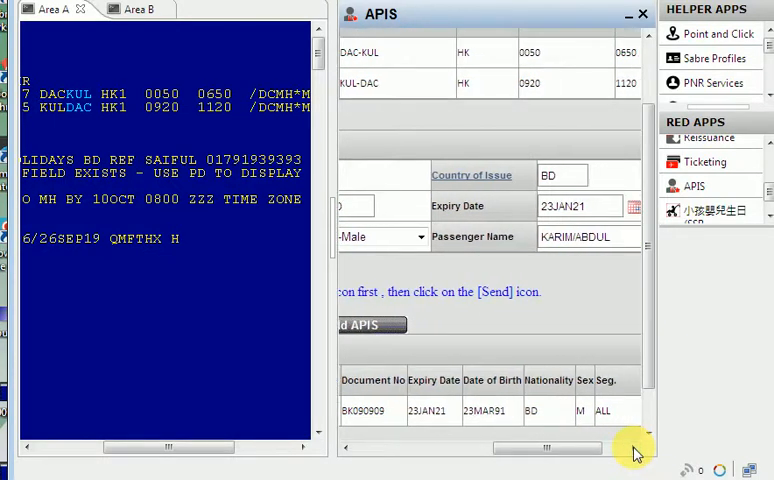
mouse_move(638, 456)
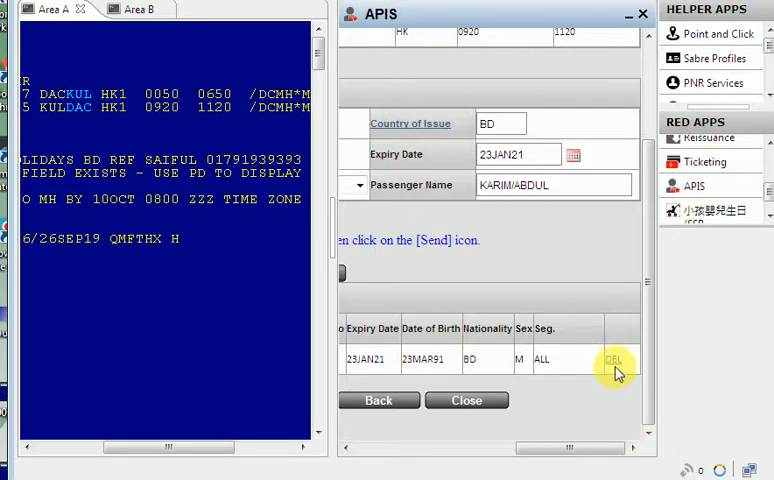
mouse_move(388, 440)
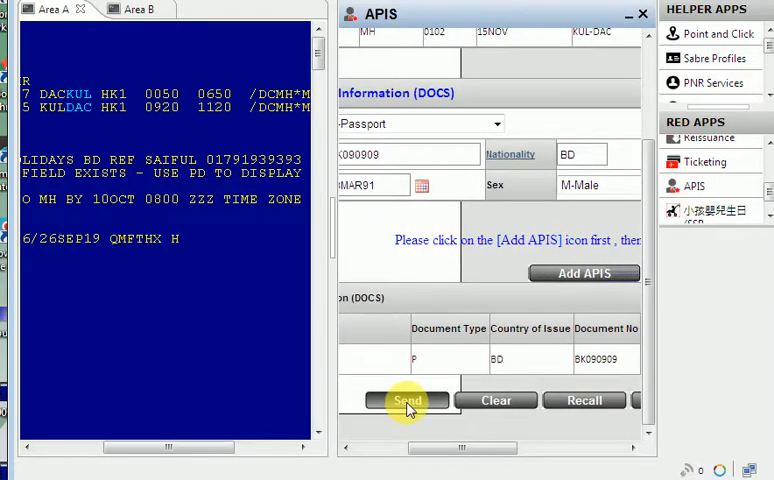
Send the DOCS record and review the terminal's SSR DOCS response
left_click(406, 400)
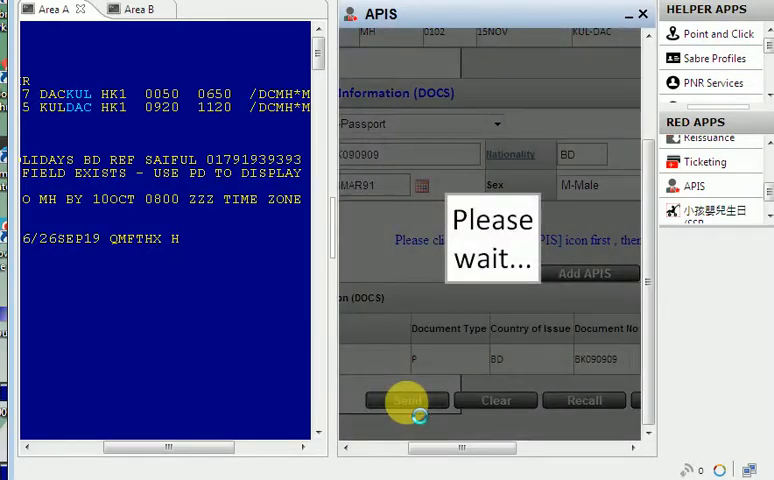
left_click(406, 400)
type("ER")
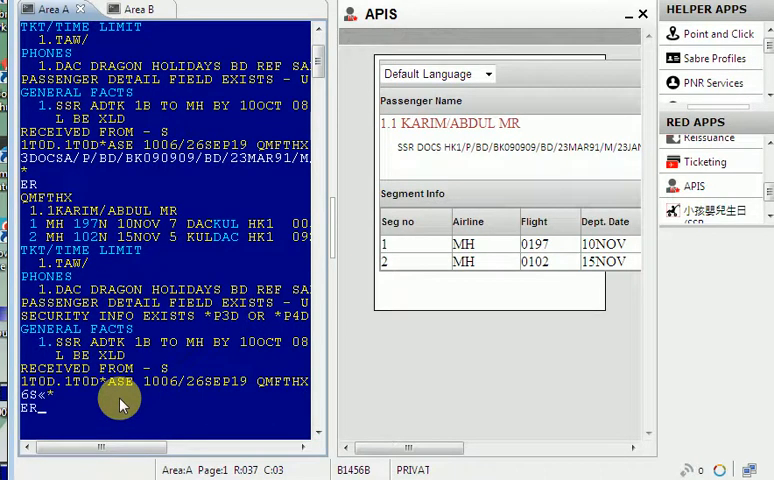
scroll("down", 3)
type("I")
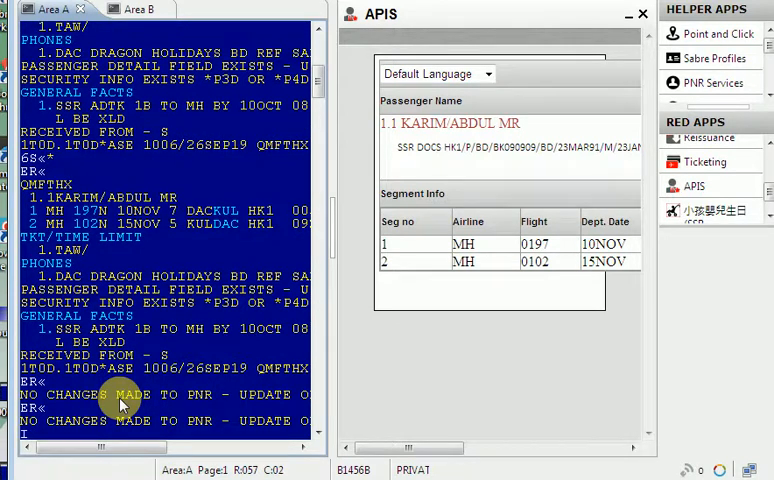
scroll("down", 3)
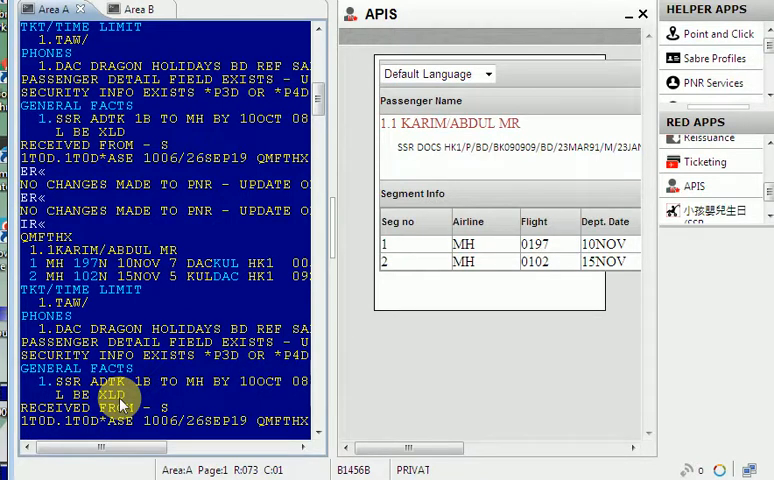
scroll("down", 3)
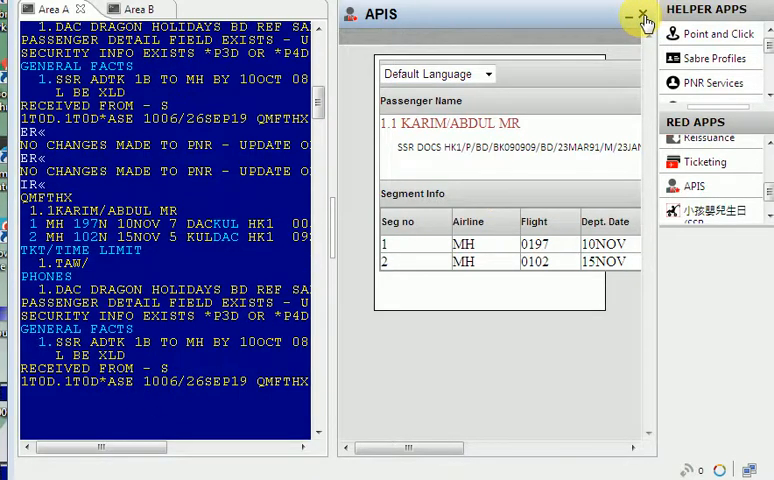
Close the APIS panel and enter *P3D to show the security info
left_click(644, 18)
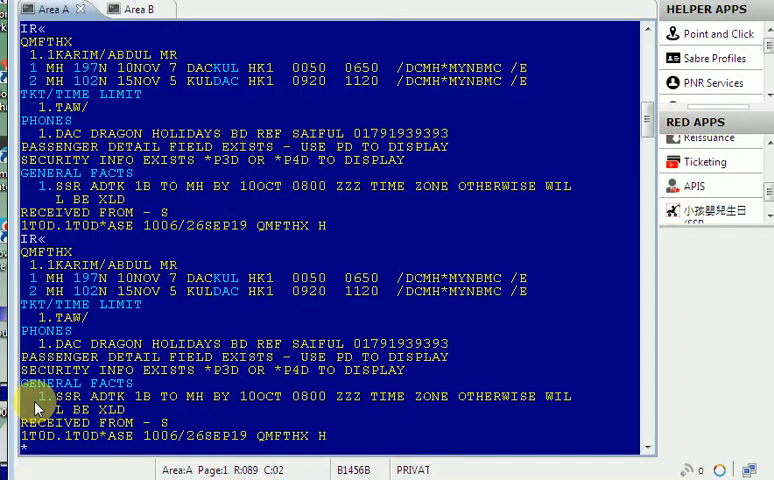
type("P")
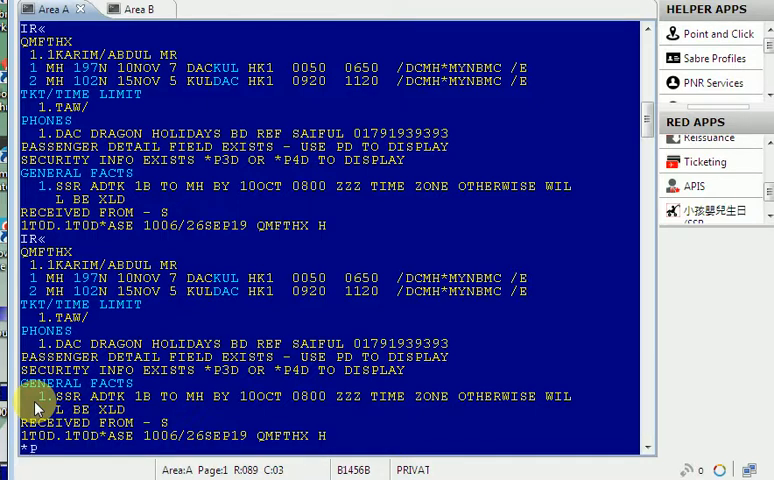
type("3D«")
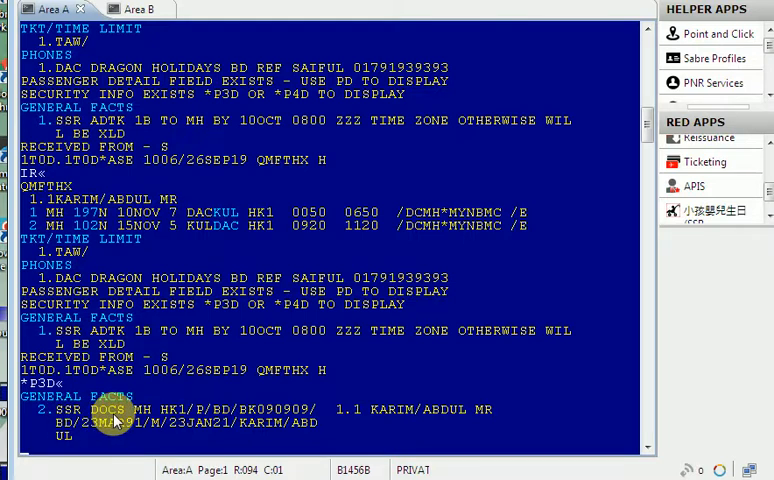
mouse_move(248, 418)
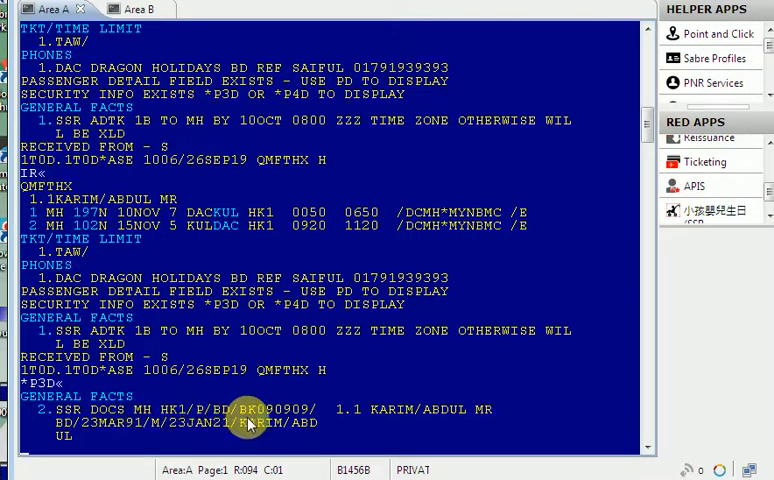